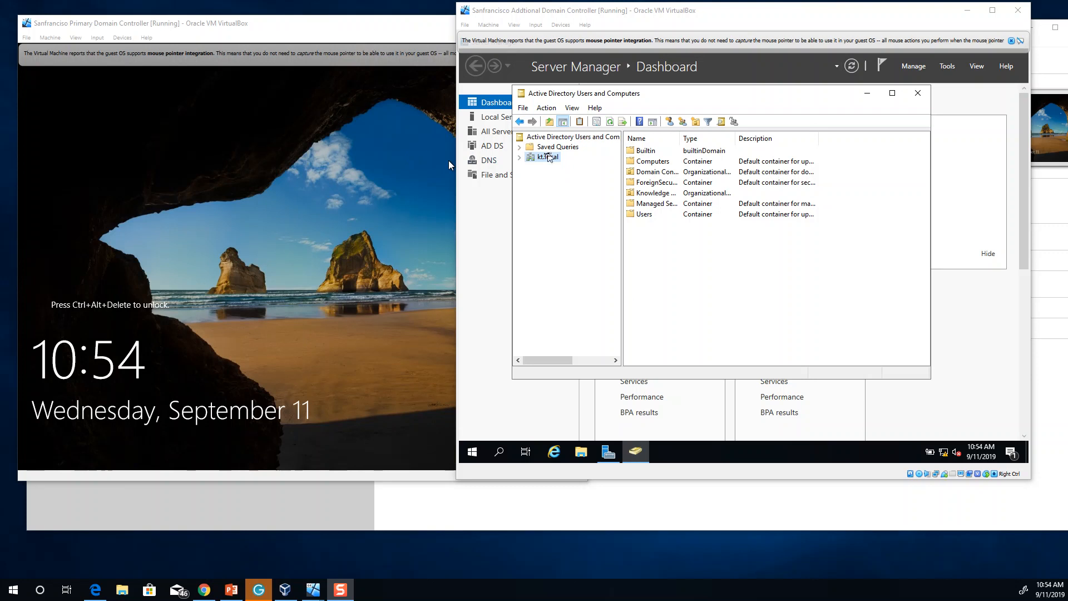
Sign in to the primary domain controller VM with Ctrl+Alt+Del and launch Server Manager from Start
{"action": "left_click", "coordinate": [136, 23]}
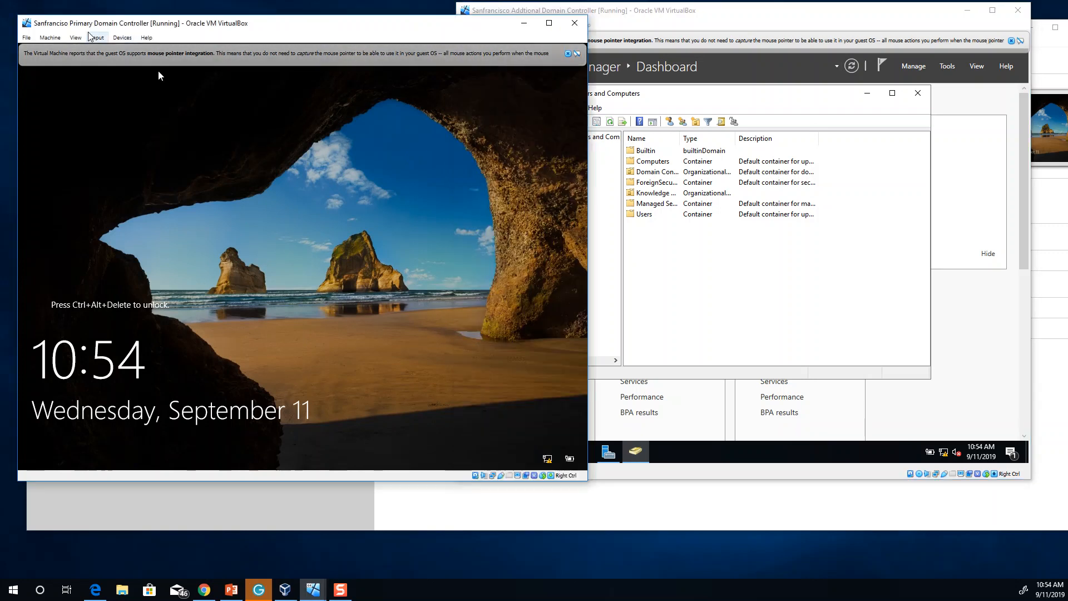
{"action": "left_click", "coordinate": [97, 37]}
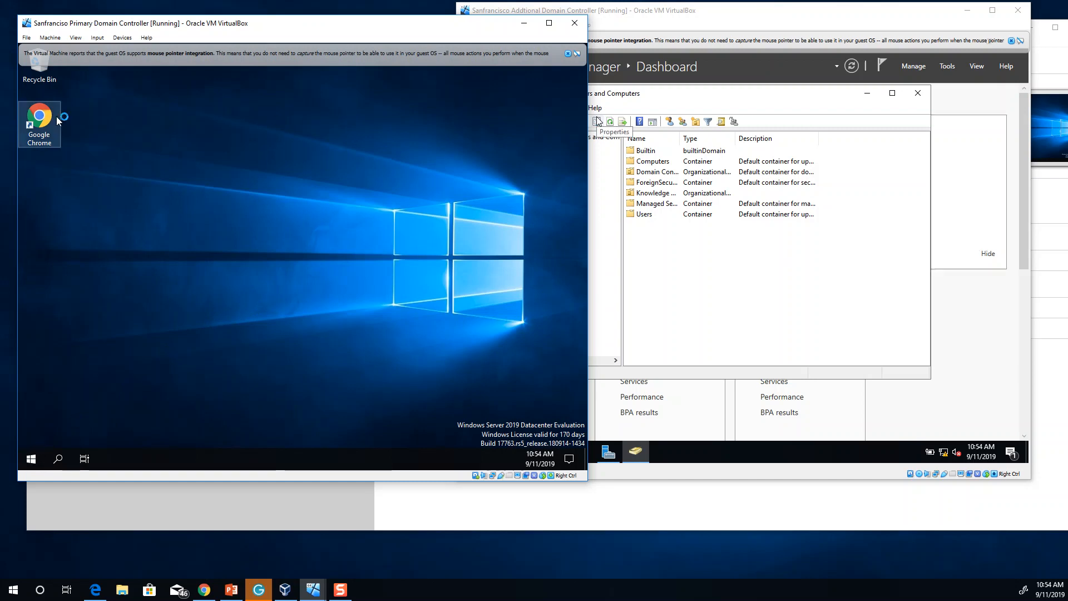
{"action": "left_click", "coordinate": [30, 458]}
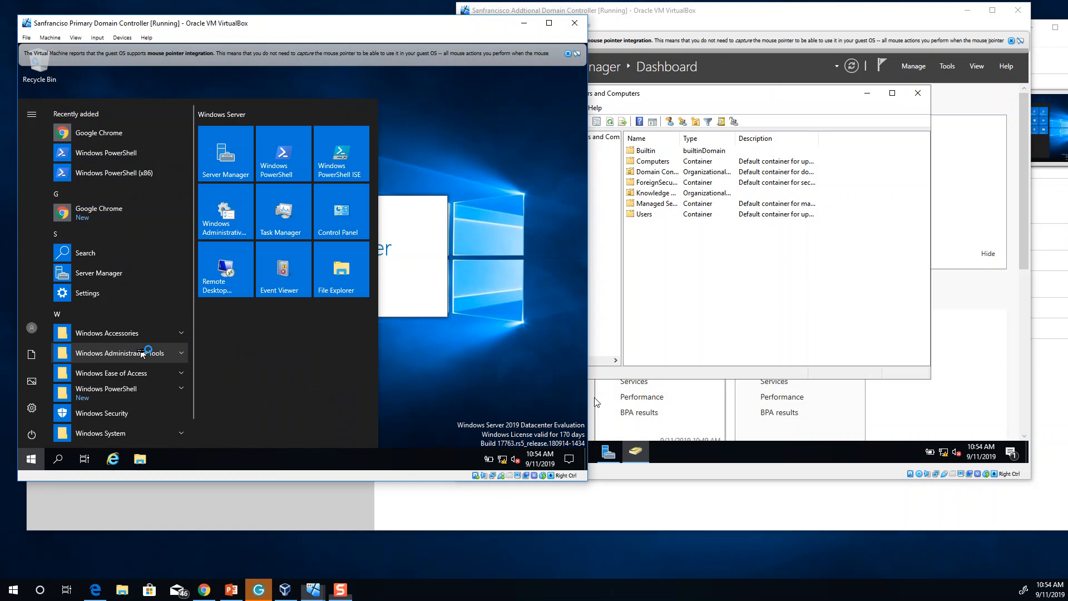
{"action": "left_click", "coordinate": [120, 353]}
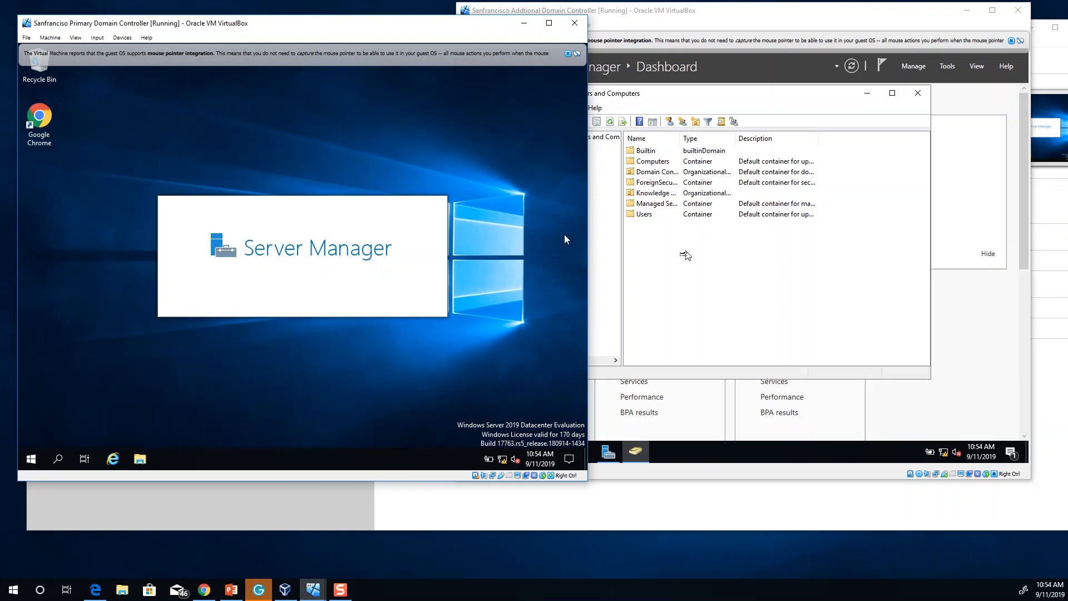
Review kt.local's Operations Masters, confirming KTSFODC01 holds the RID, PDC and Infrastructure roles
{"action": "right_click", "coordinate": [541, 157]}
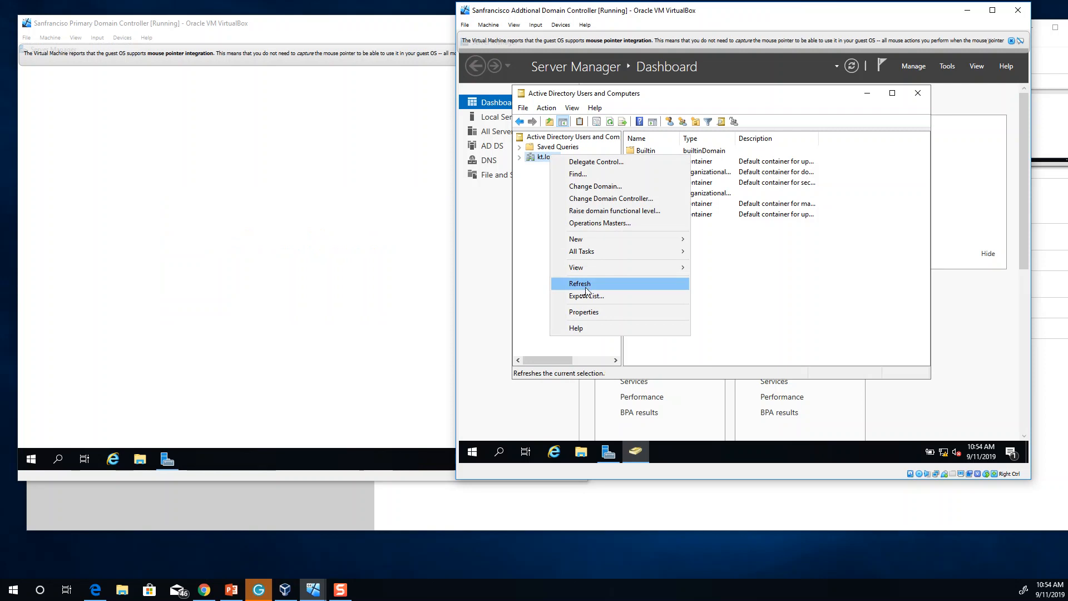
{"action": "left_click", "coordinate": [600, 223]}
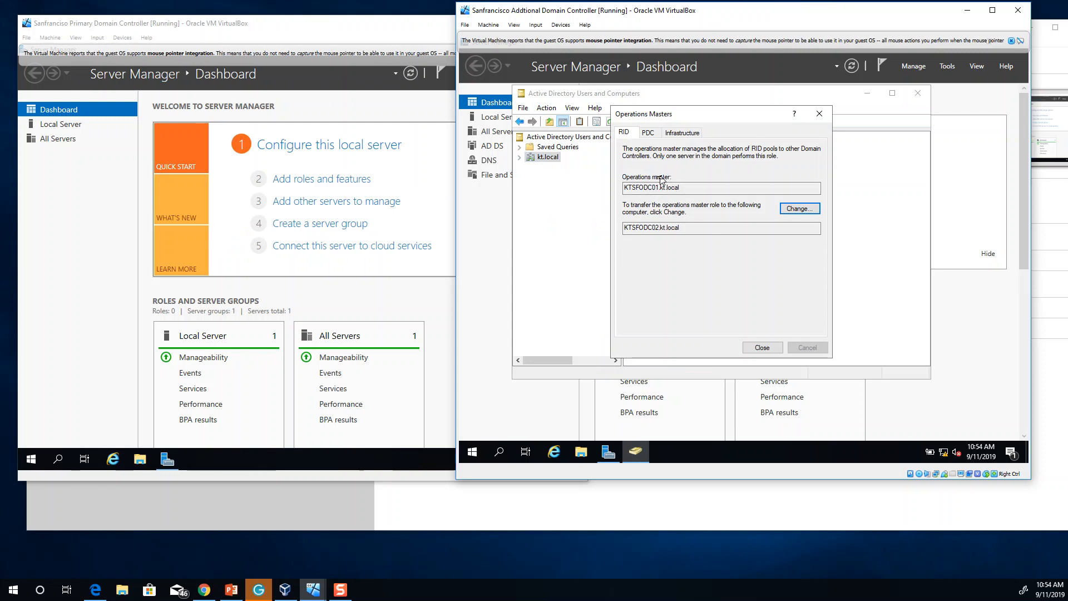
{"action": "left_click", "coordinate": [648, 133]}
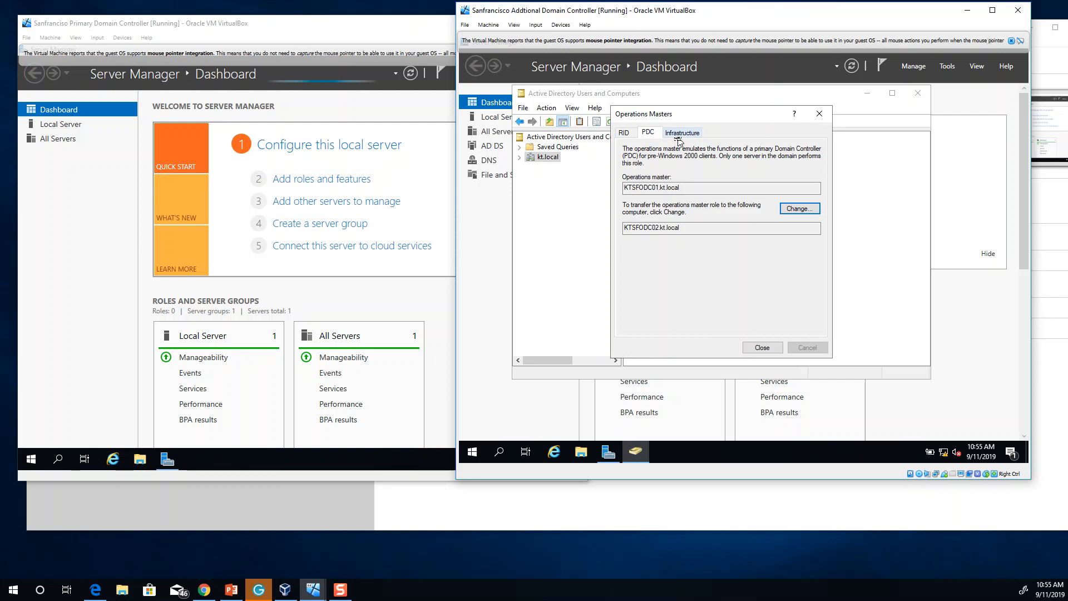
{"action": "left_click", "coordinate": [682, 132]}
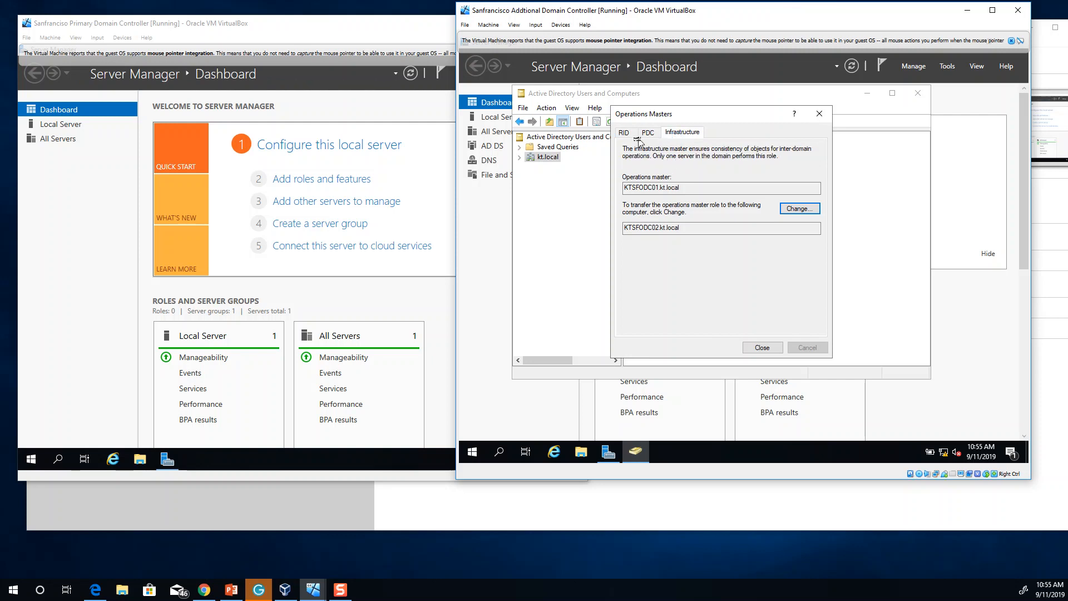
{"action": "left_click", "coordinate": [624, 133]}
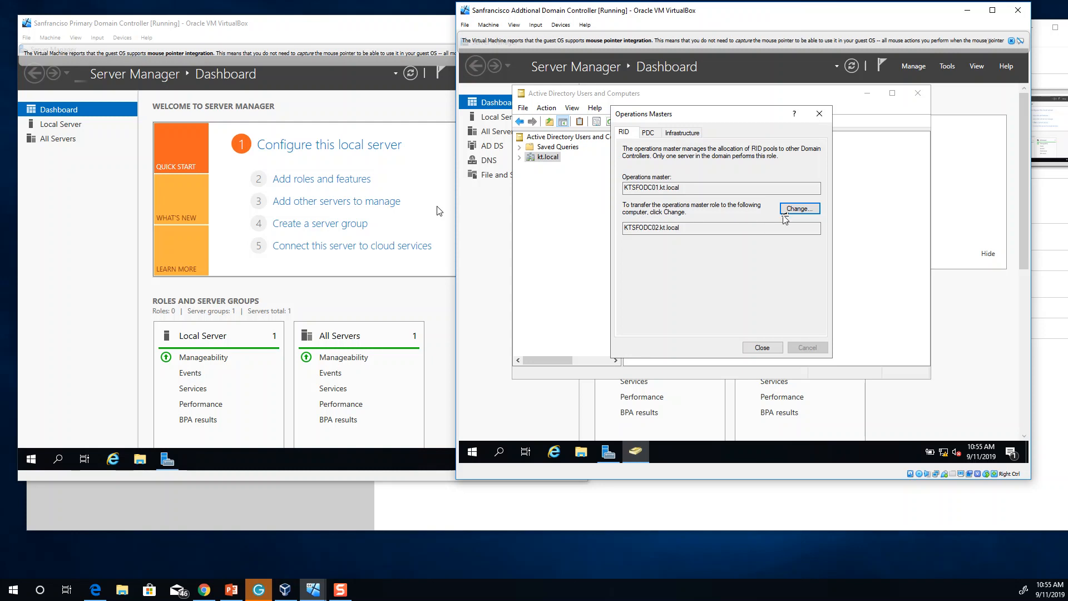
Change the RID, PDC and Infrastructure masters to KTSFODC02.kt.local, confirming each, and close the dialog
{"action": "left_click", "coordinate": [798, 208]}
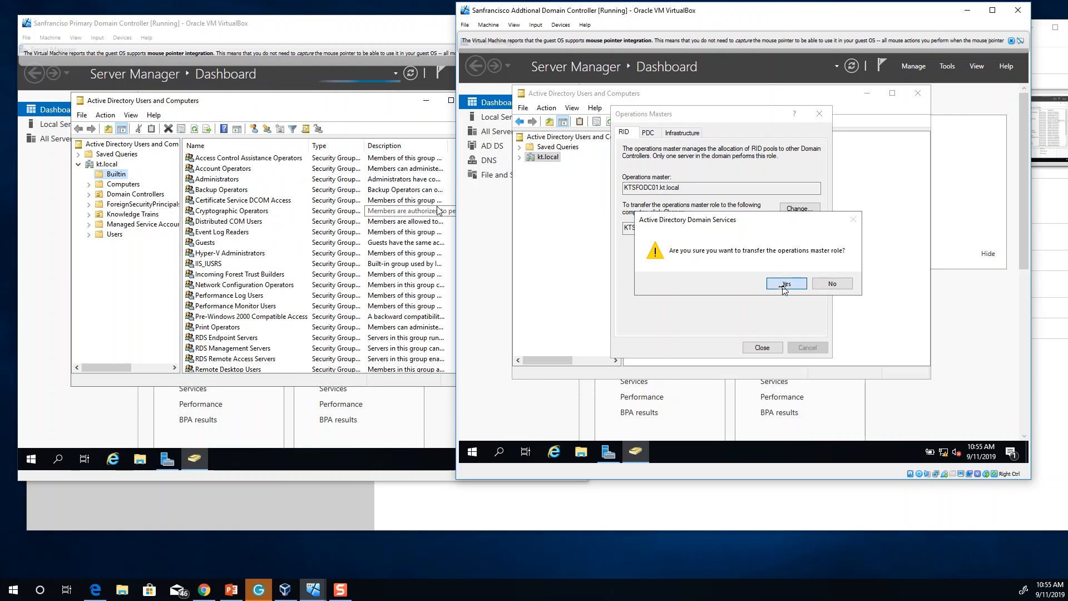
{"action": "left_click", "coordinate": [785, 284]}
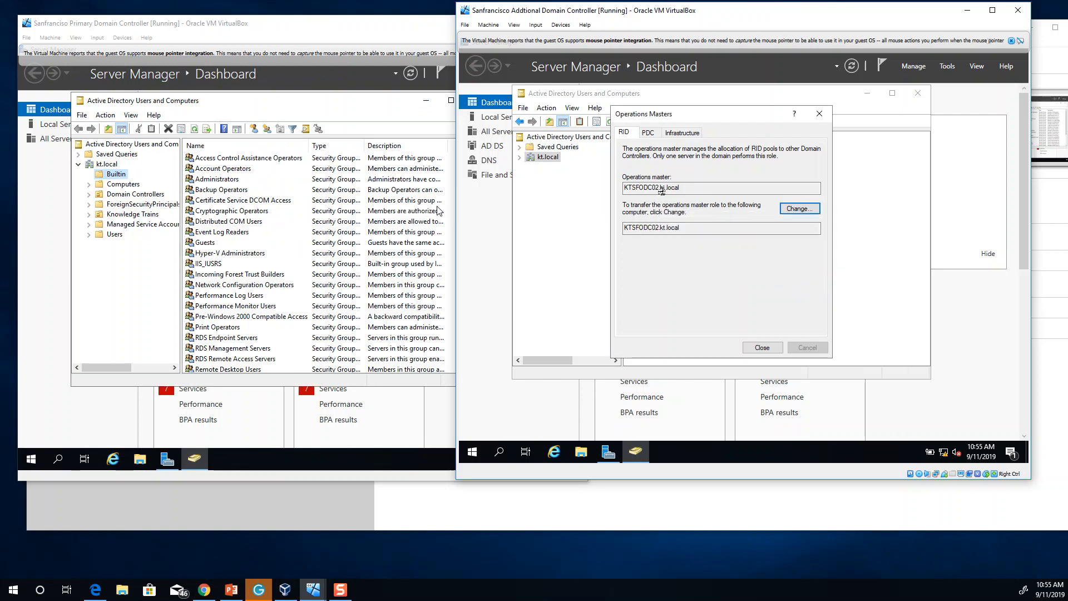
{"action": "left_click", "coordinate": [648, 132]}
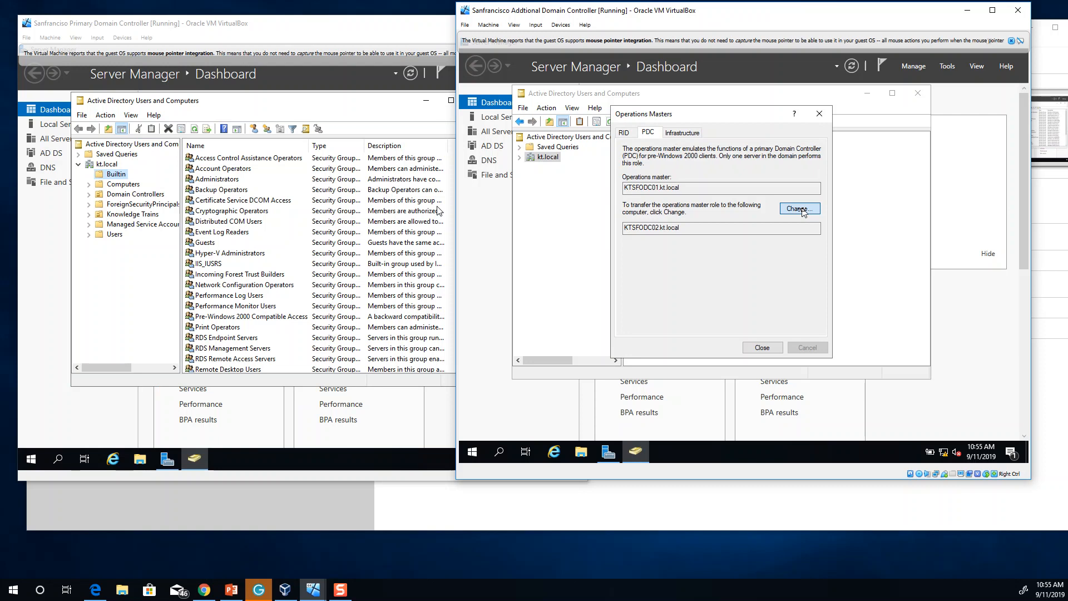
{"action": "left_click", "coordinate": [799, 209]}
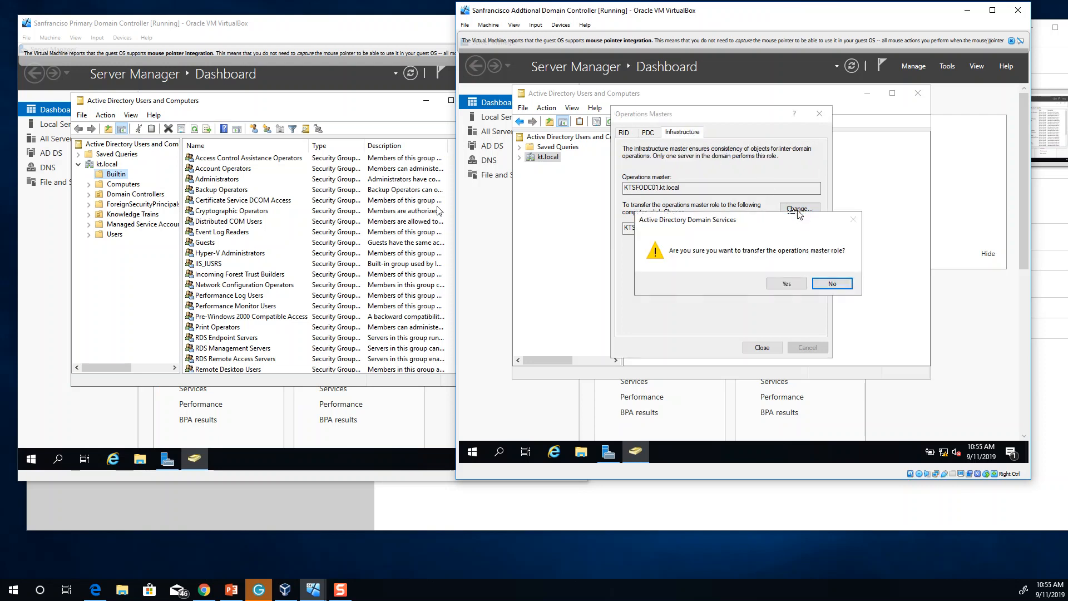
{"action": "left_click", "coordinate": [785, 283]}
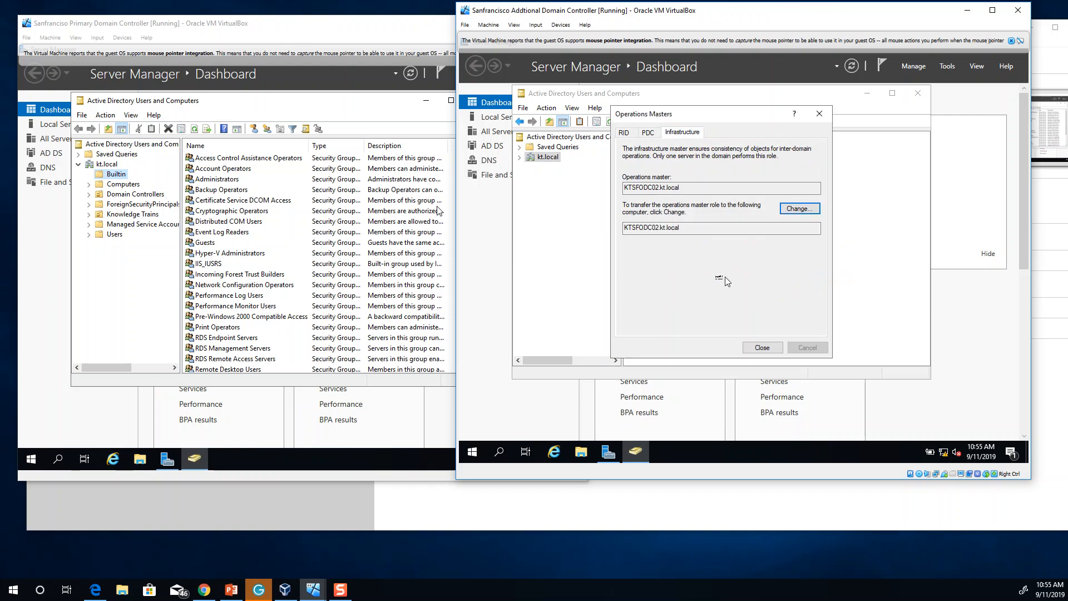
{"action": "left_click", "coordinate": [761, 347]}
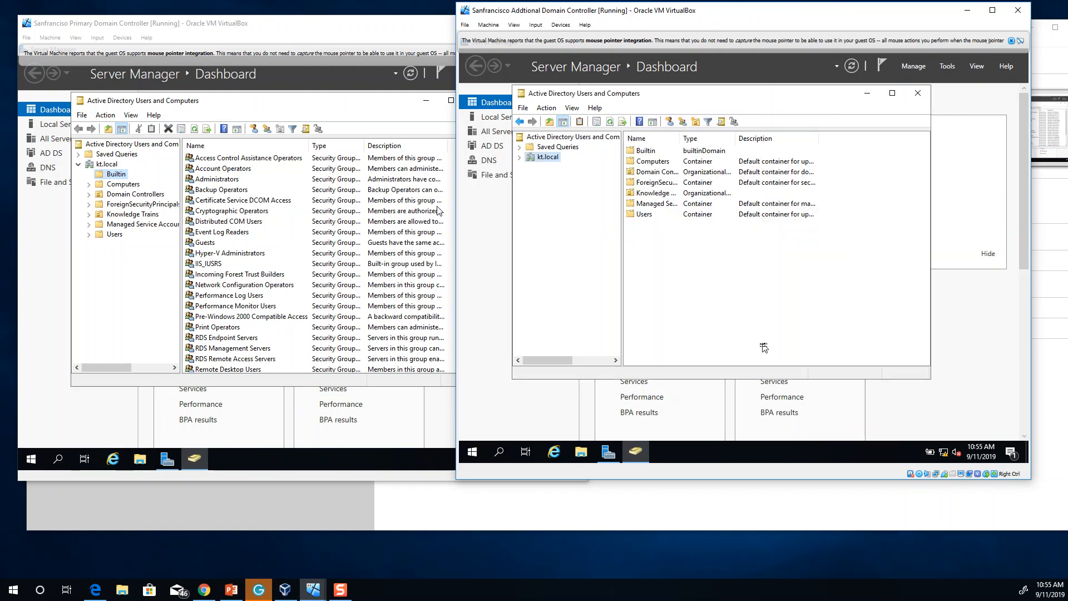
Check kt.local's operations masters on the primary controller (RID shown offline), then bring the additional controller's console forward
{"action": "right_click", "coordinate": [107, 165]}
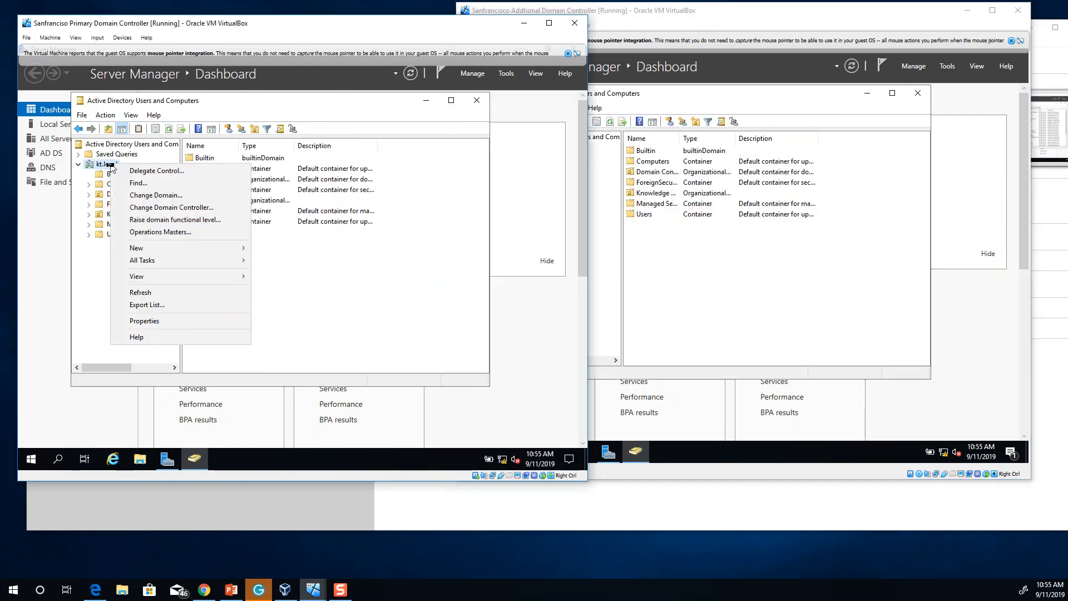
{"action": "left_click", "coordinate": [160, 231]}
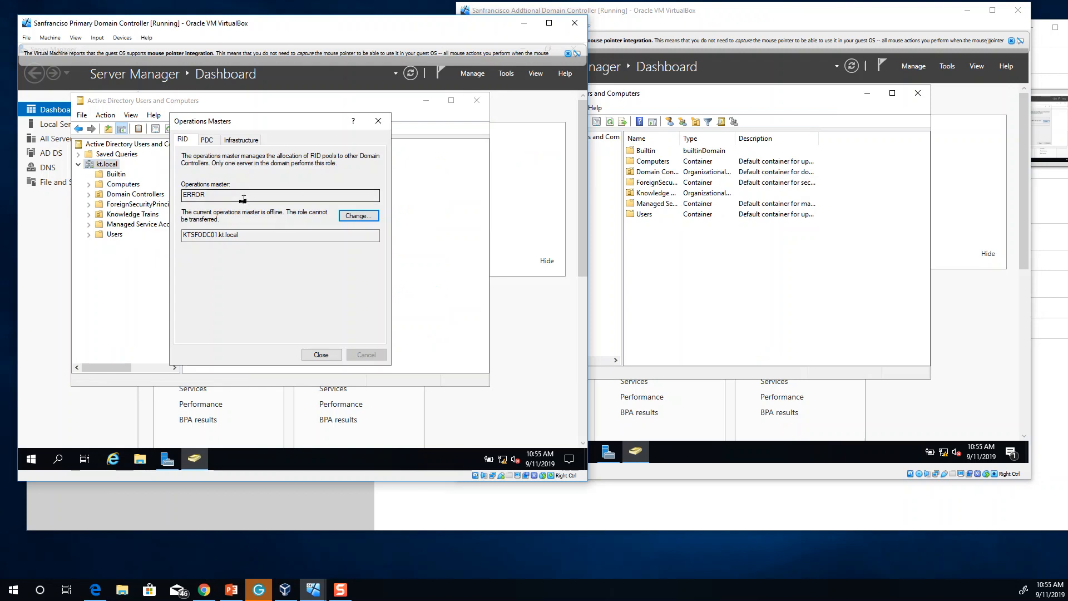
{"action": "mouse_move", "coordinate": [321, 354]}
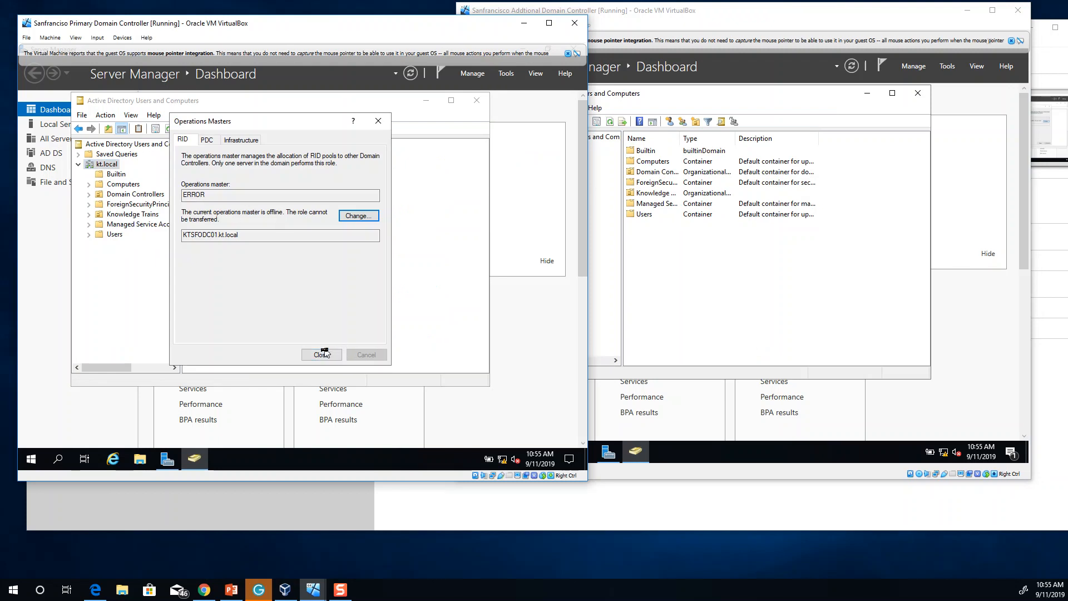
{"action": "left_click", "coordinate": [321, 354]}
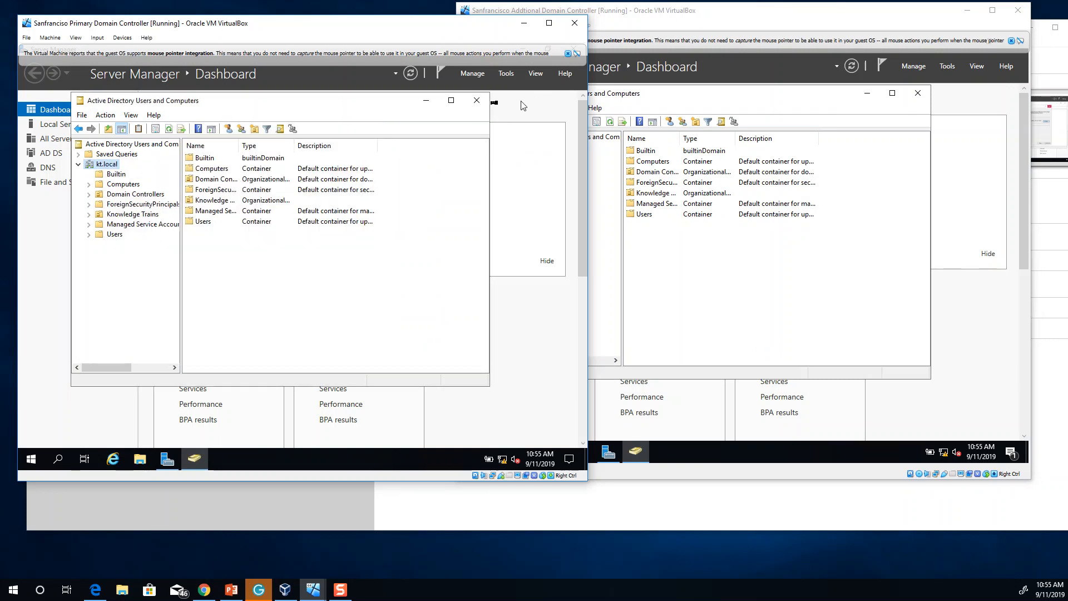
{"action": "left_click", "coordinate": [30, 458]}
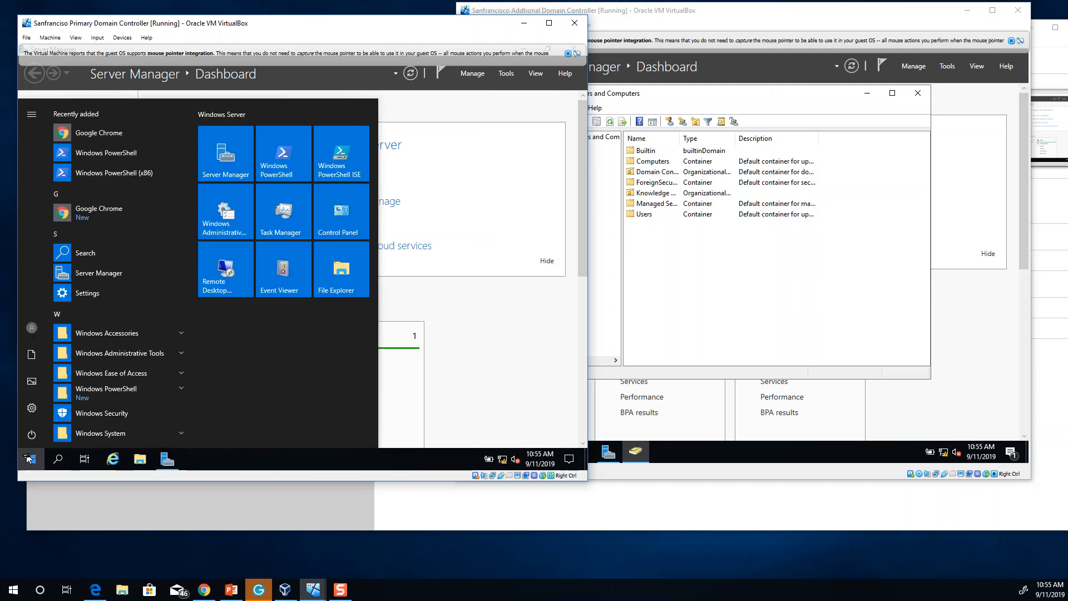
{"action": "left_click", "coordinate": [119, 285]}
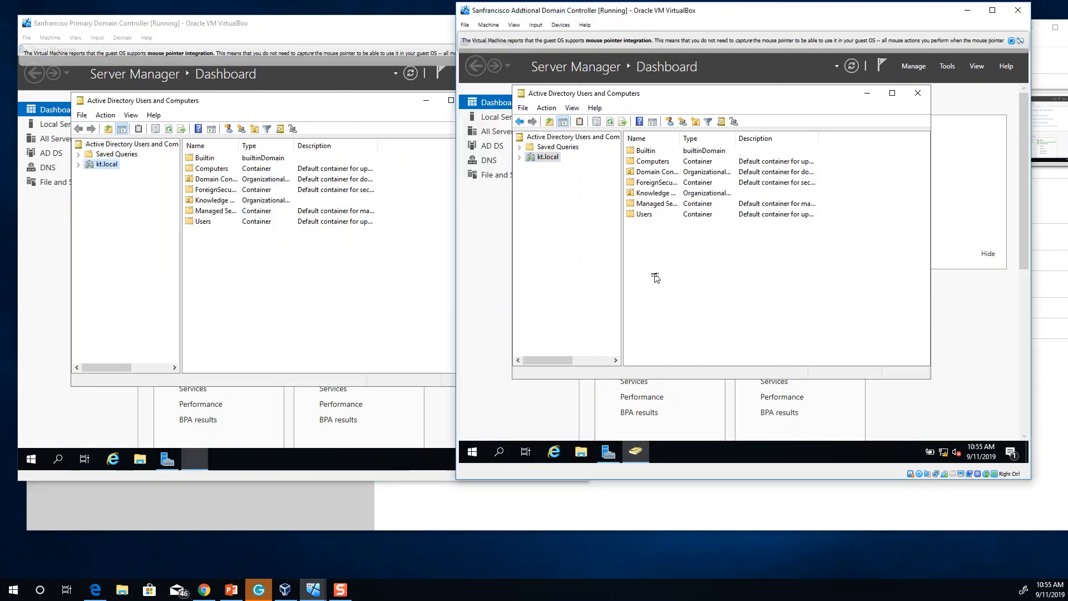
Recheck kt.local's operations masters on the primary controller, noting the RID master ERROR, and close it
{"action": "right_click", "coordinate": [106, 165]}
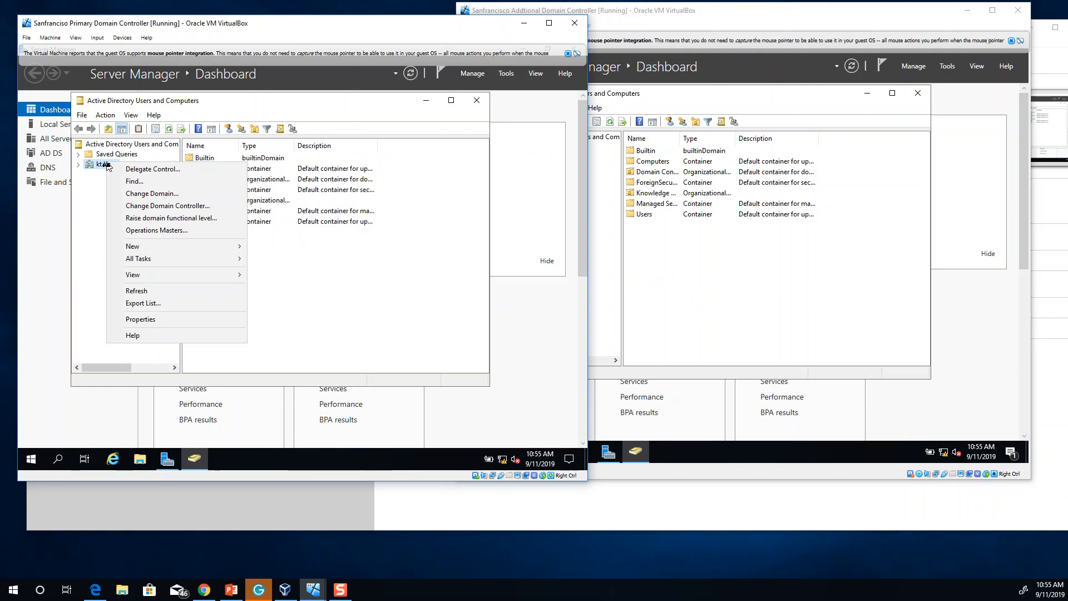
{"action": "left_click", "coordinate": [156, 229]}
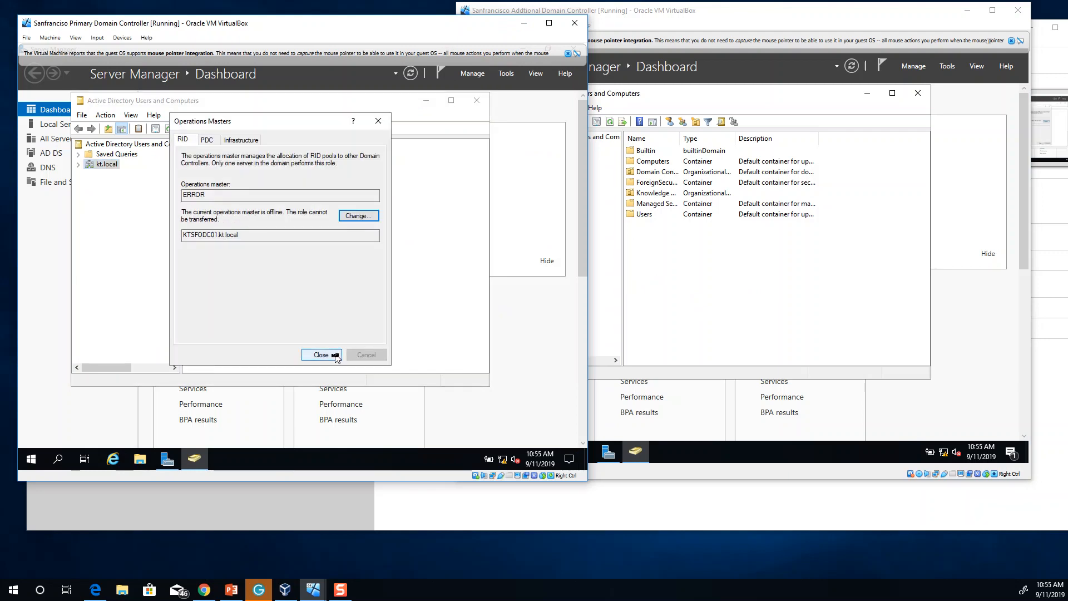
{"action": "left_click", "coordinate": [321, 354]}
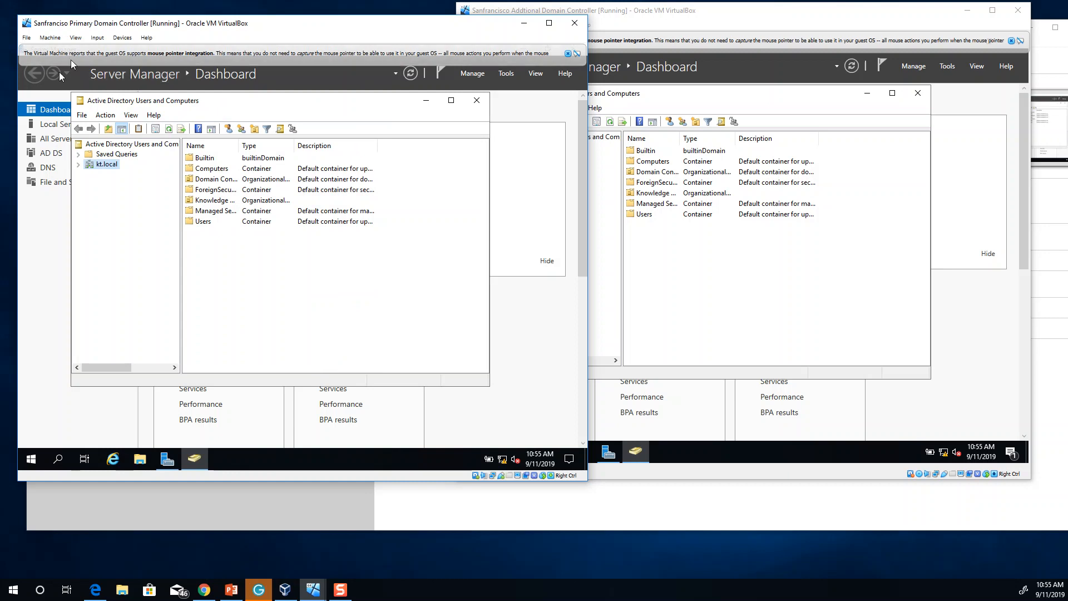
{"action": "mouse_move", "coordinate": [739, 309]}
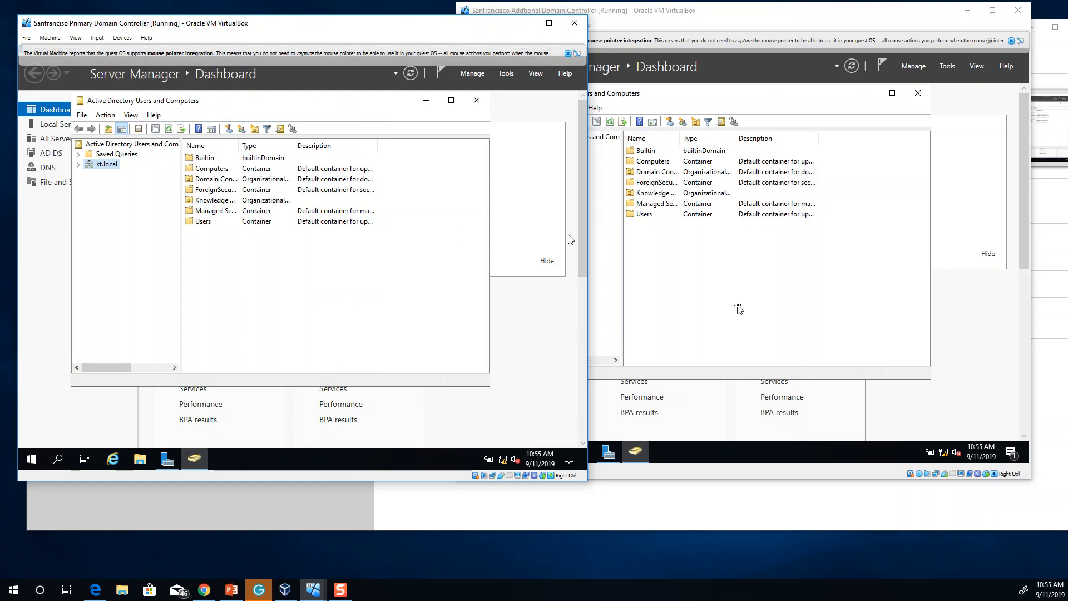
{"action": "mouse_move", "coordinate": [734, 305]}
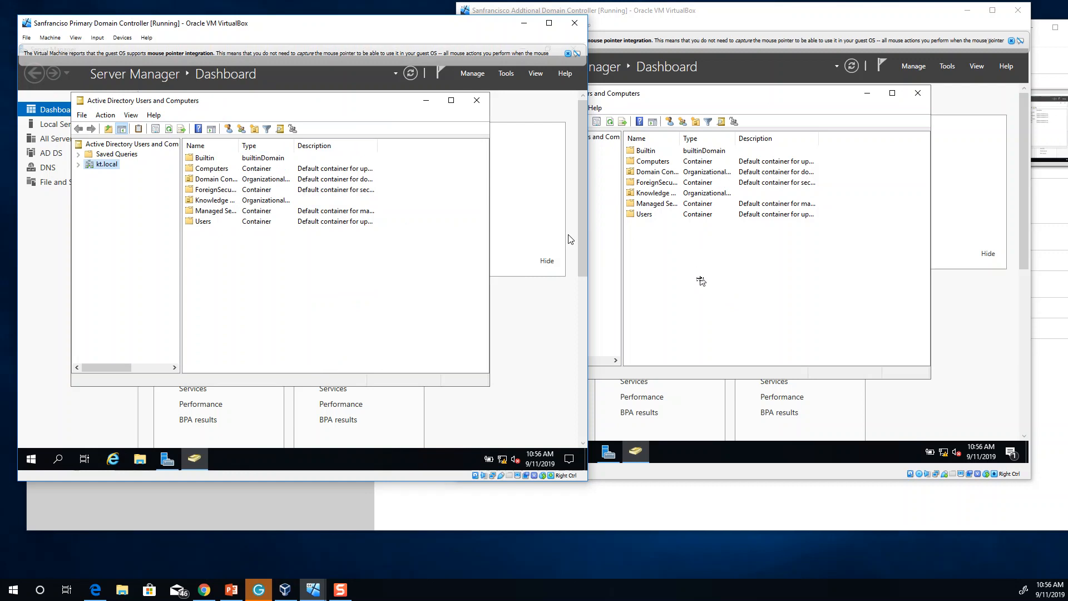
{"action": "mouse_move", "coordinate": [695, 291]}
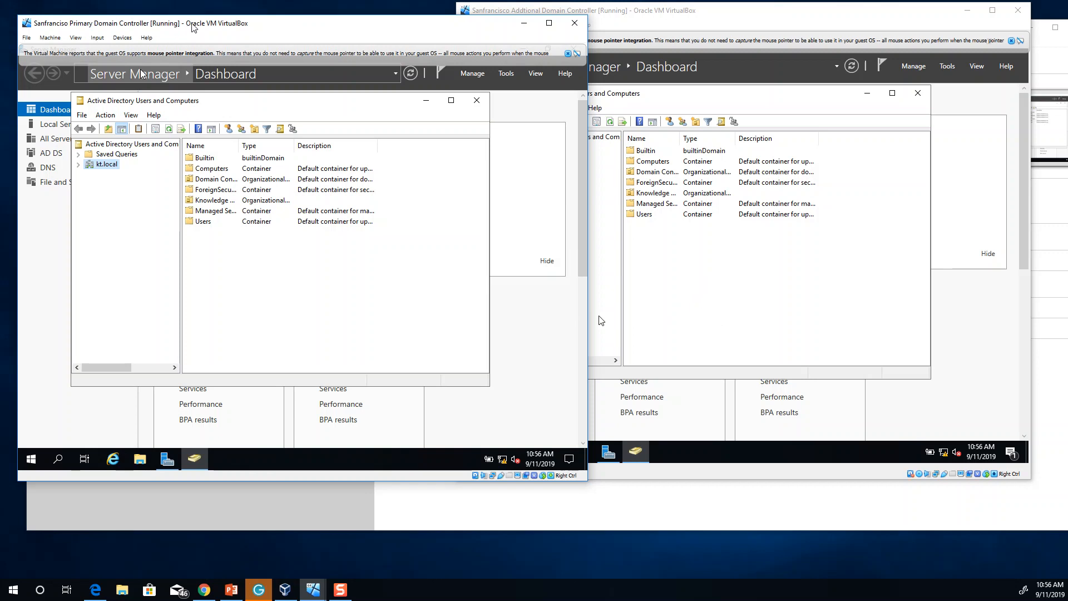
{"action": "right_click", "coordinate": [102, 165]}
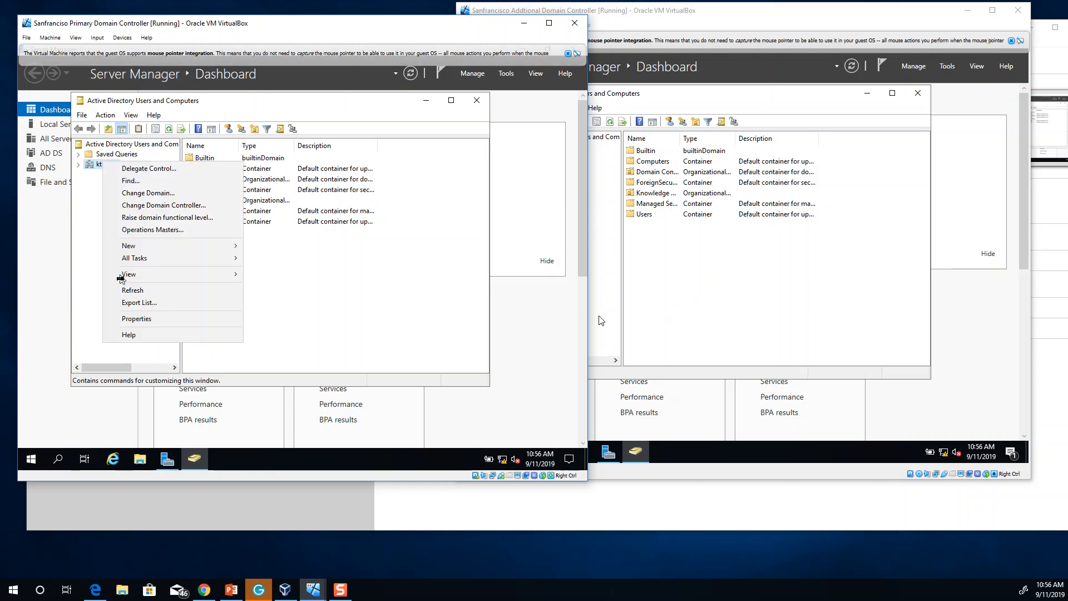
{"action": "mouse_move", "coordinate": [153, 229]}
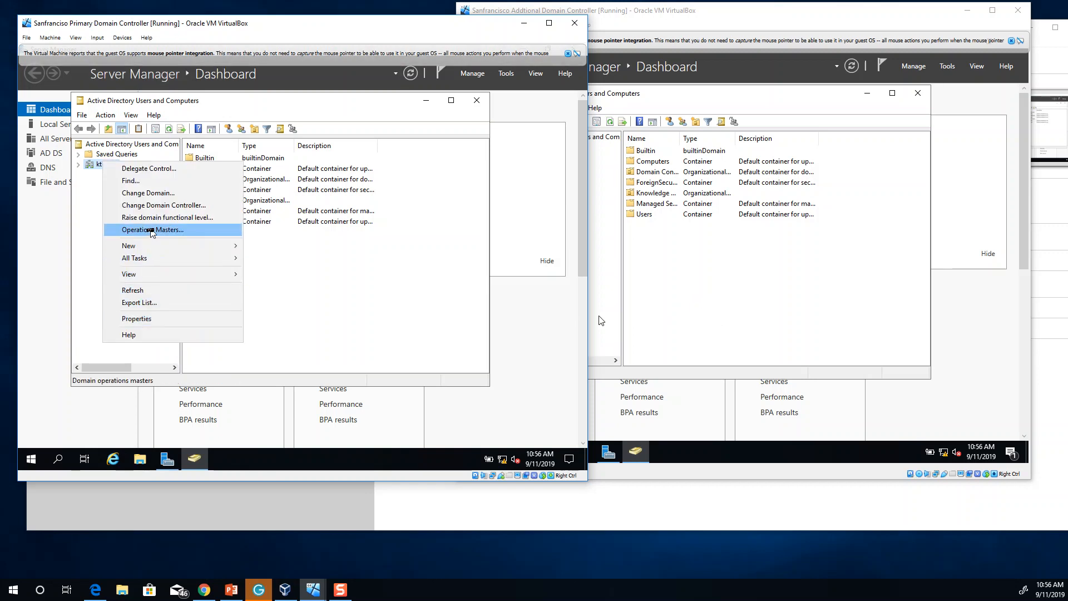
{"action": "left_click", "coordinate": [152, 229]}
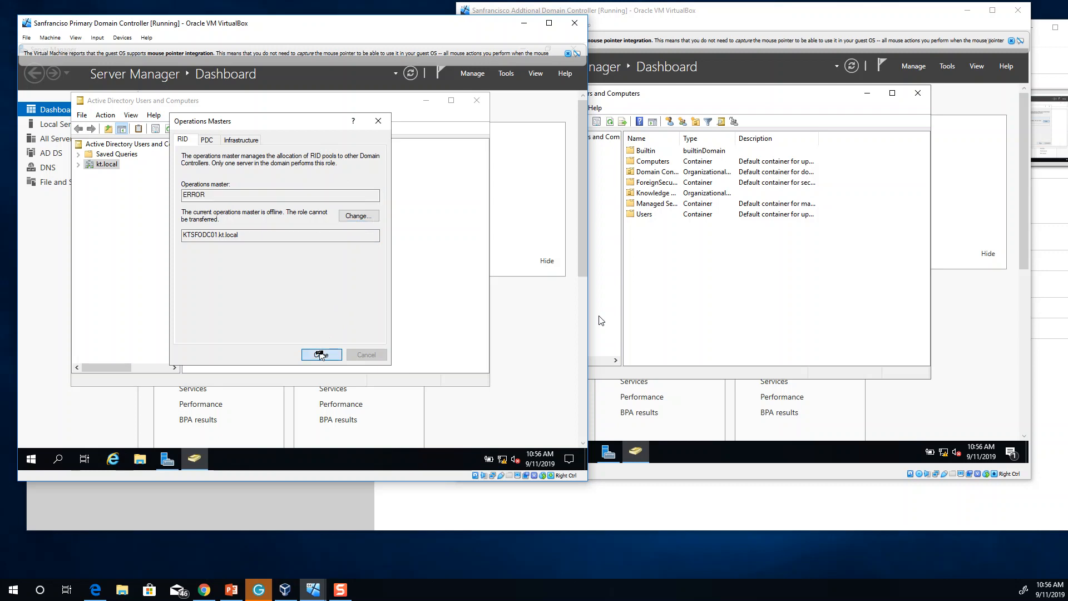
{"action": "left_click", "coordinate": [320, 354]}
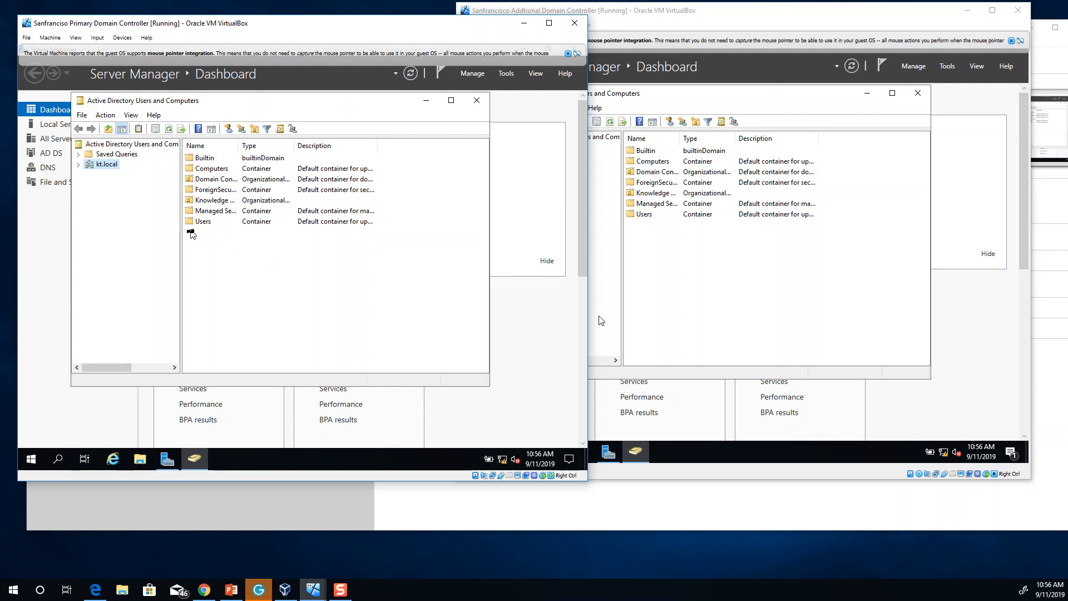
{"action": "mouse_move", "coordinate": [183, 244]}
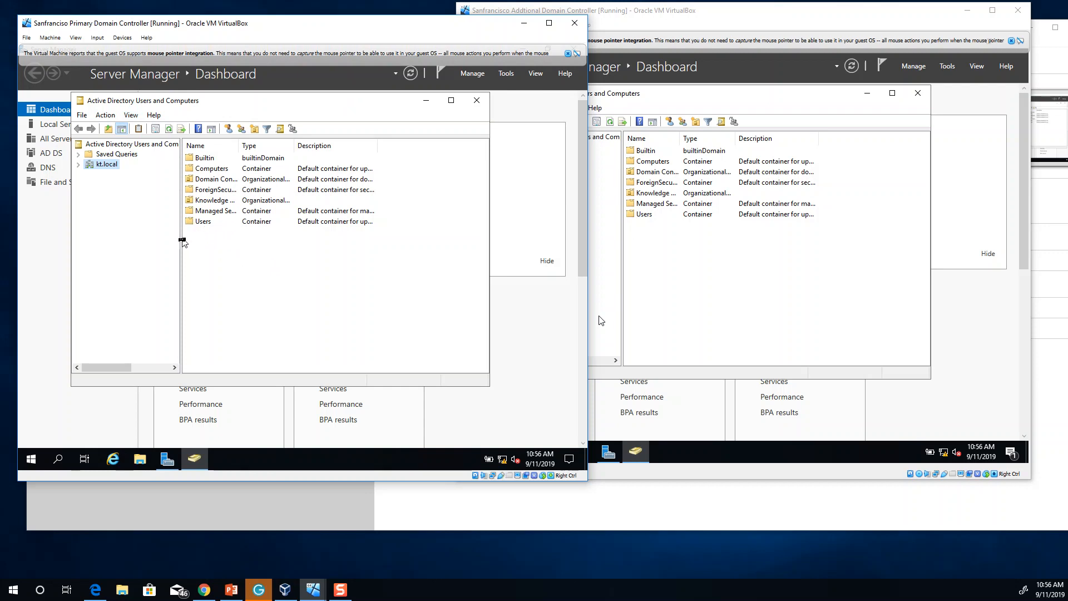